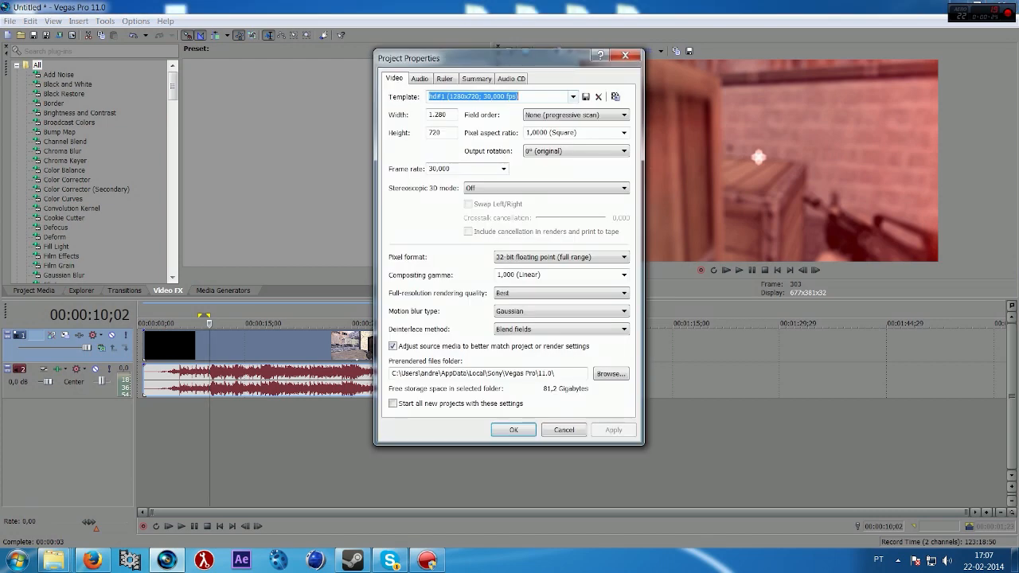
Choose the HDV 720-30p (1280x720, 29.970 fps) project video template
left_click(572, 97)
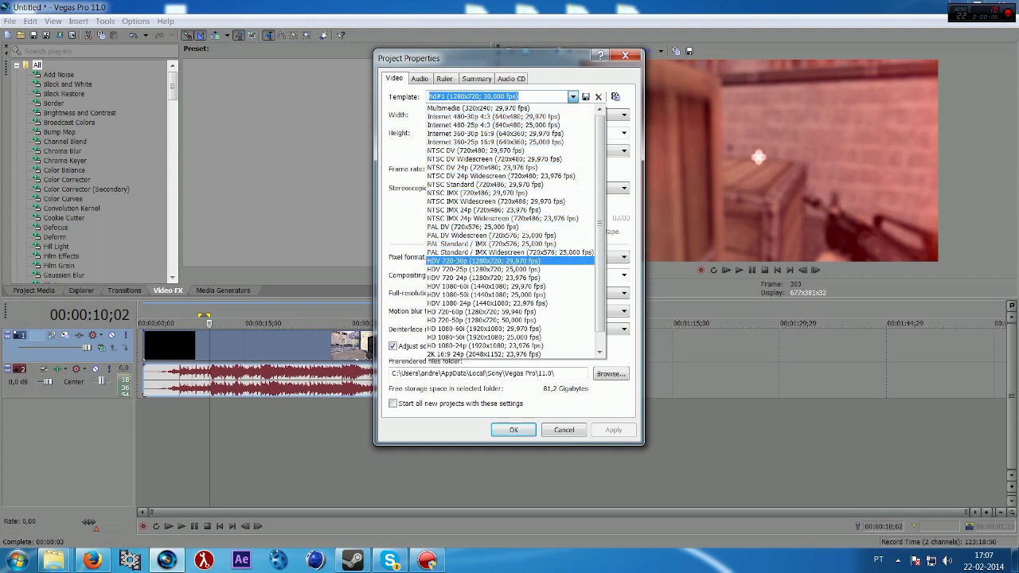
left_click(486, 261)
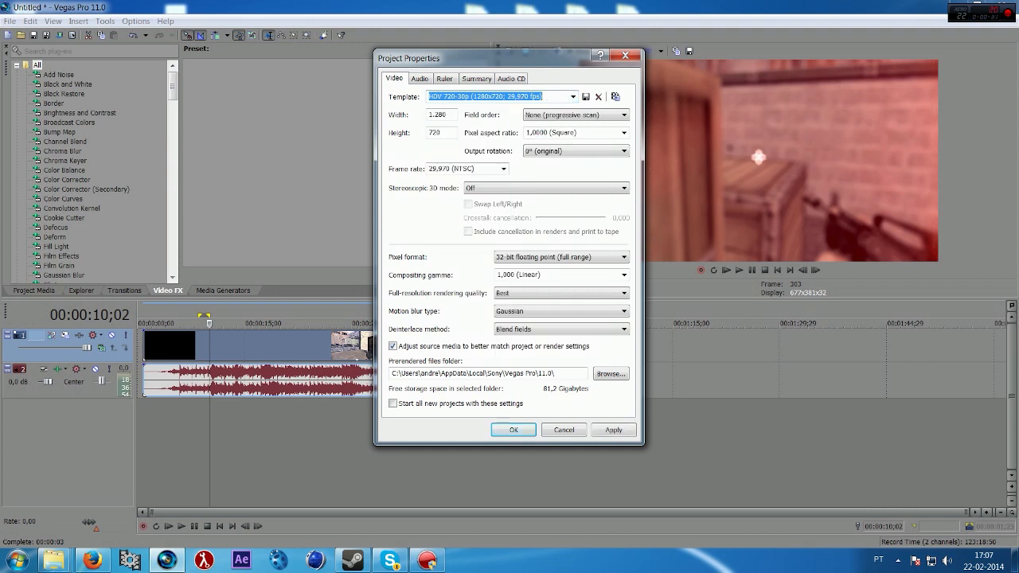
left_click(574, 96)
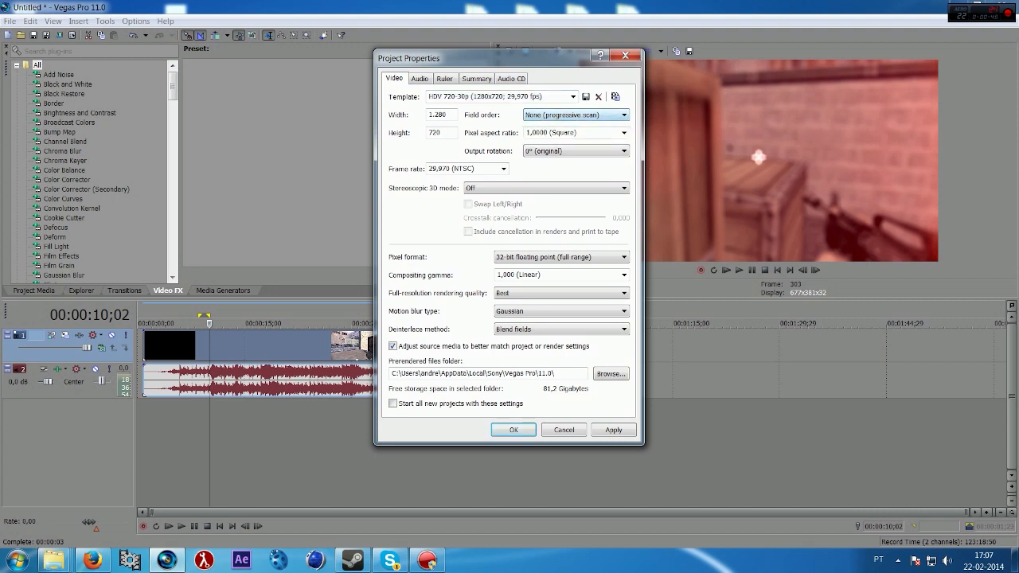
Select the custom hd#1 template (1280x720, 30,000 fps) from the Template list
left_click(569, 132)
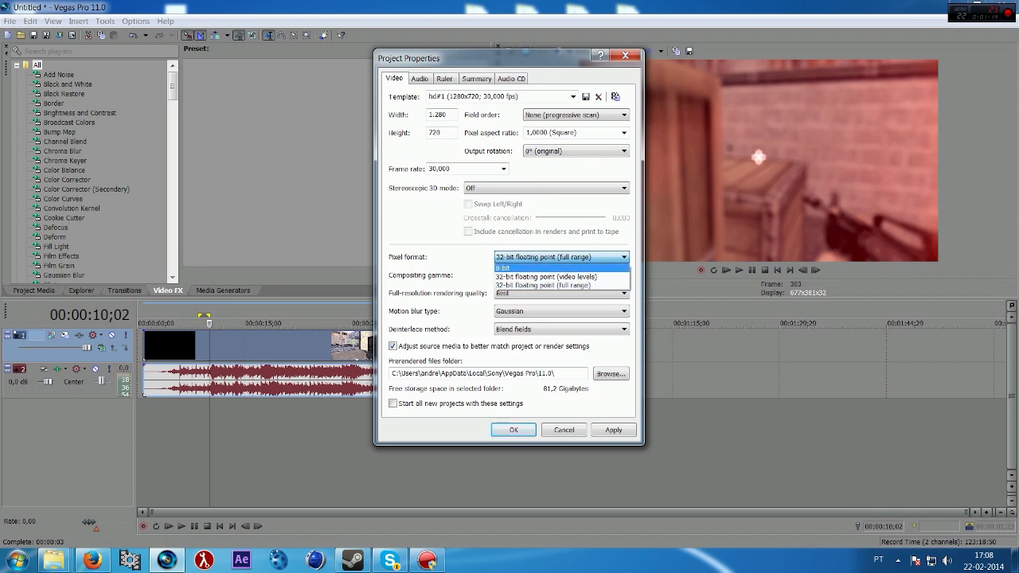
left_click(505, 267)
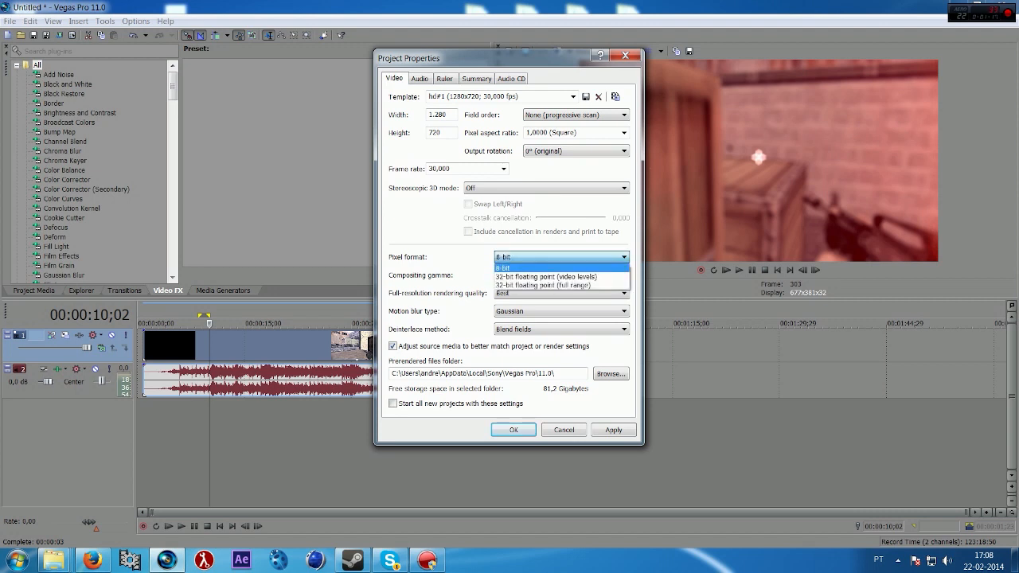
left_click(503, 266)
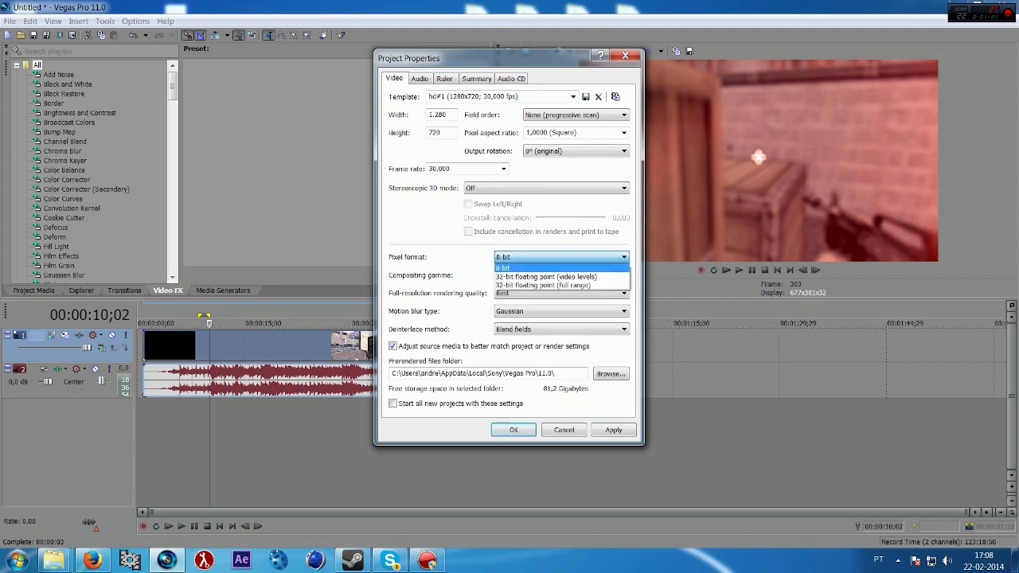
left_click(557, 285)
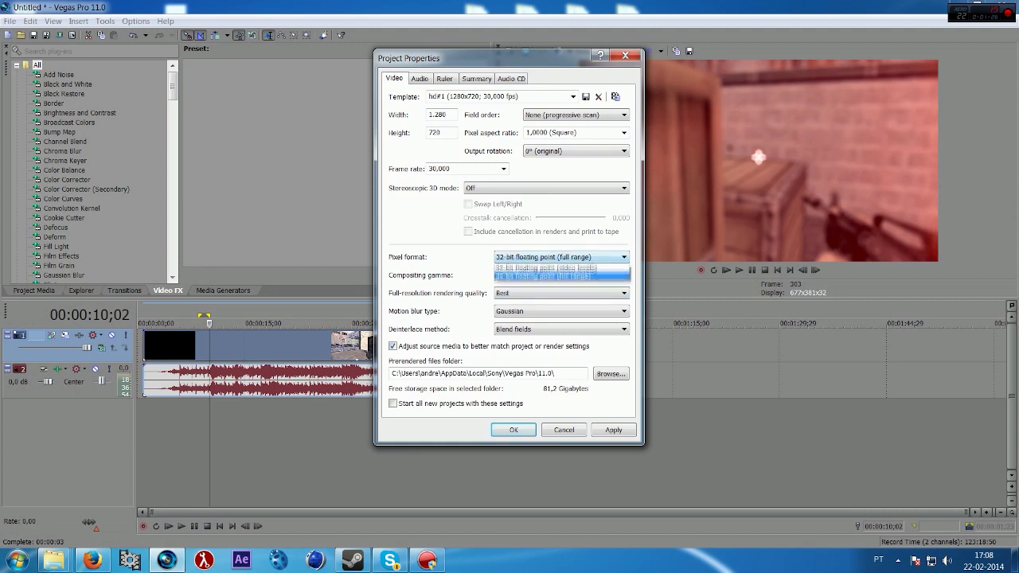
left_click(557, 275)
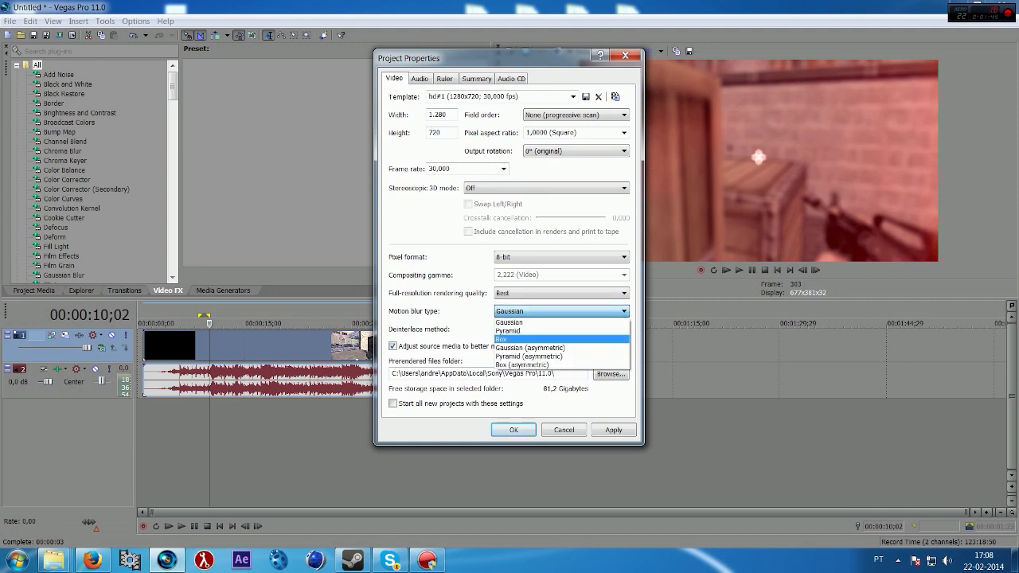
mouse_move(529, 347)
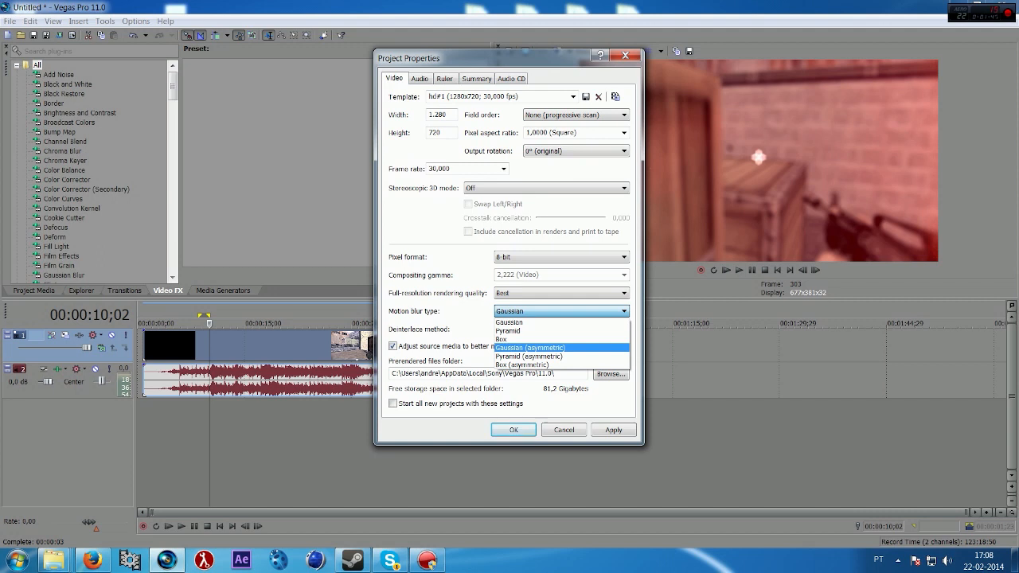
Pick Gaussian (asymmetric) from the project's motion blur type list
left_click(531, 347)
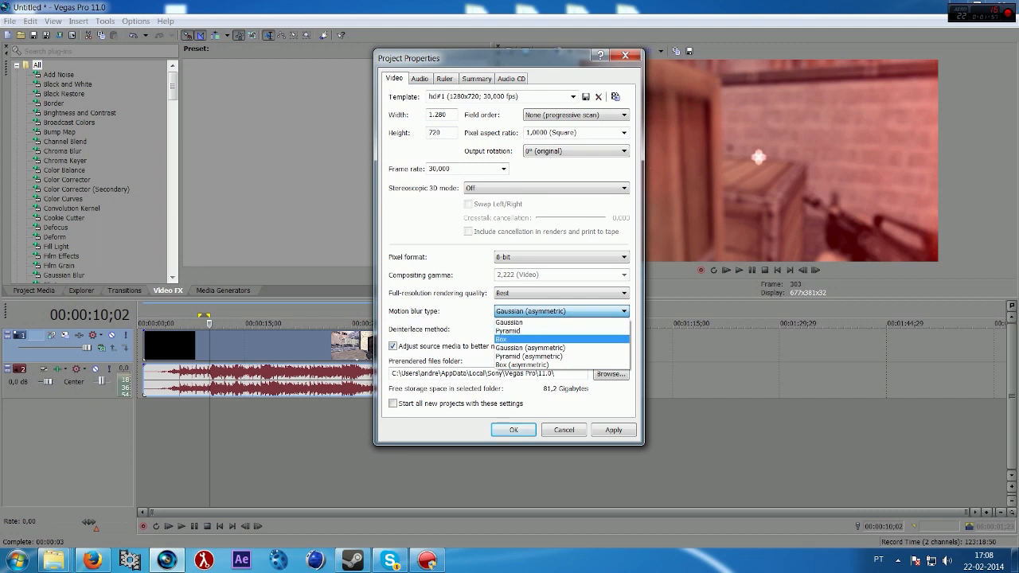
left_click(503, 338)
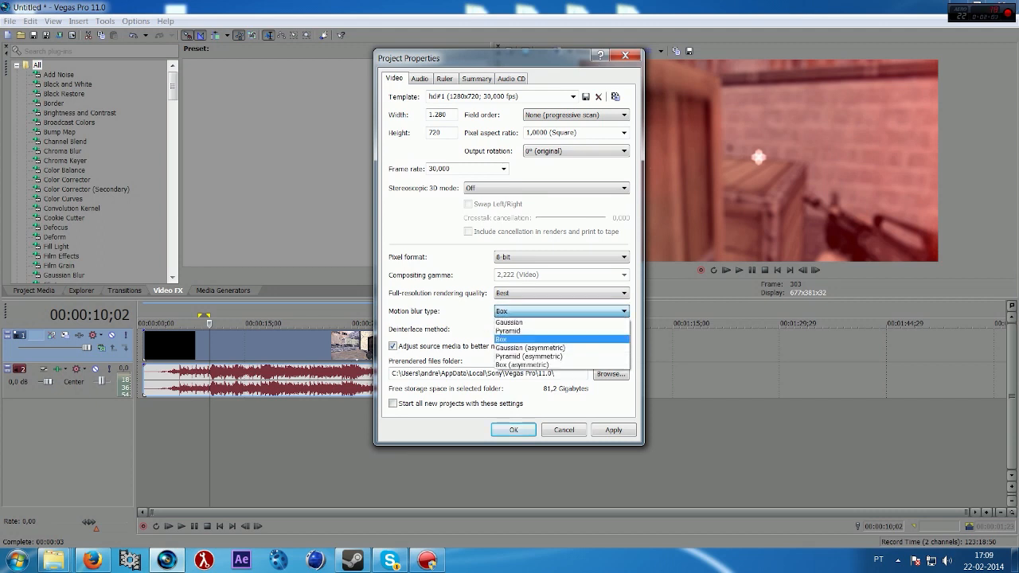
mouse_move(536, 331)
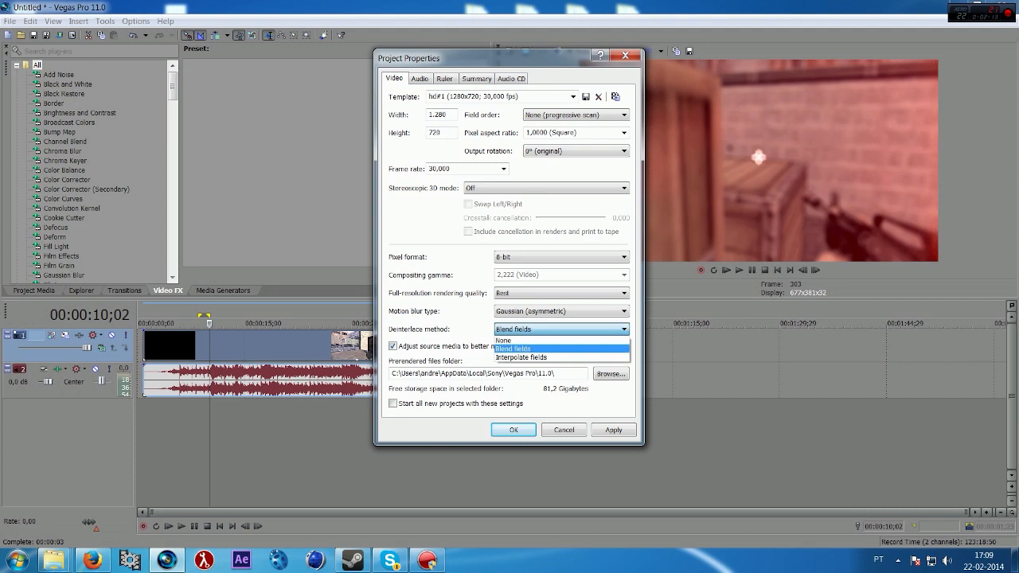
left_click(502, 340)
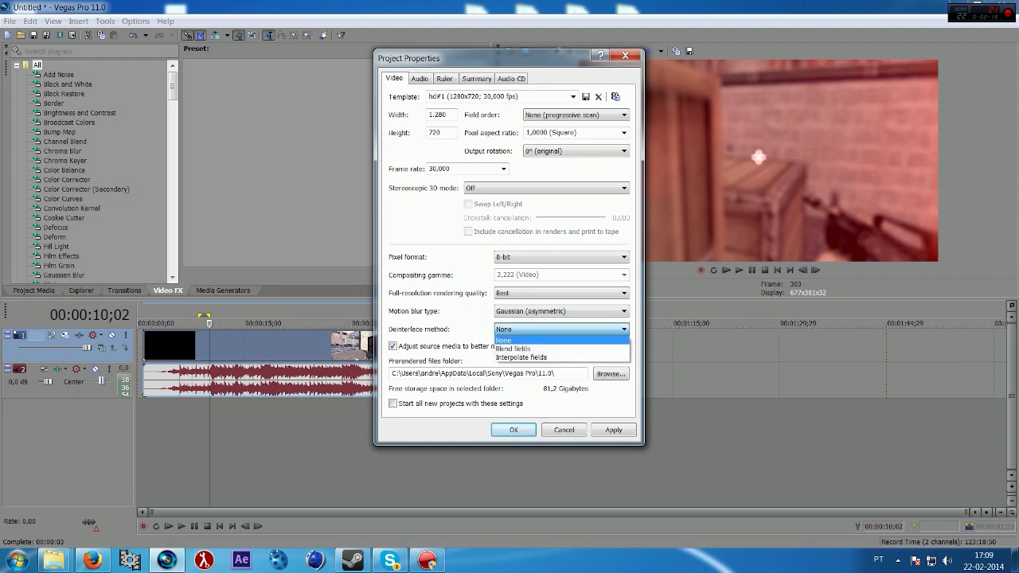
mouse_move(520, 348)
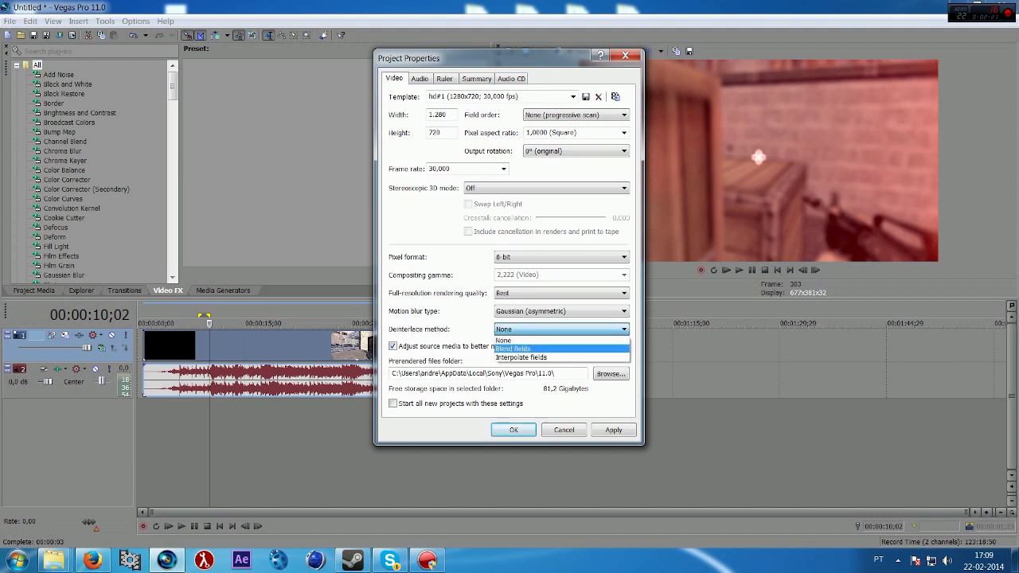
left_click(519, 351)
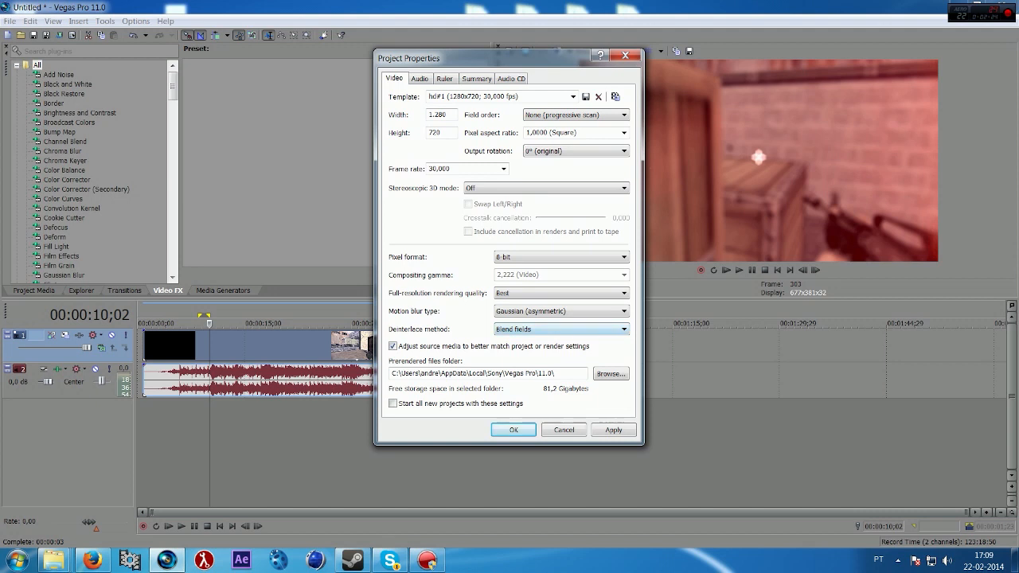
left_click(419, 78)
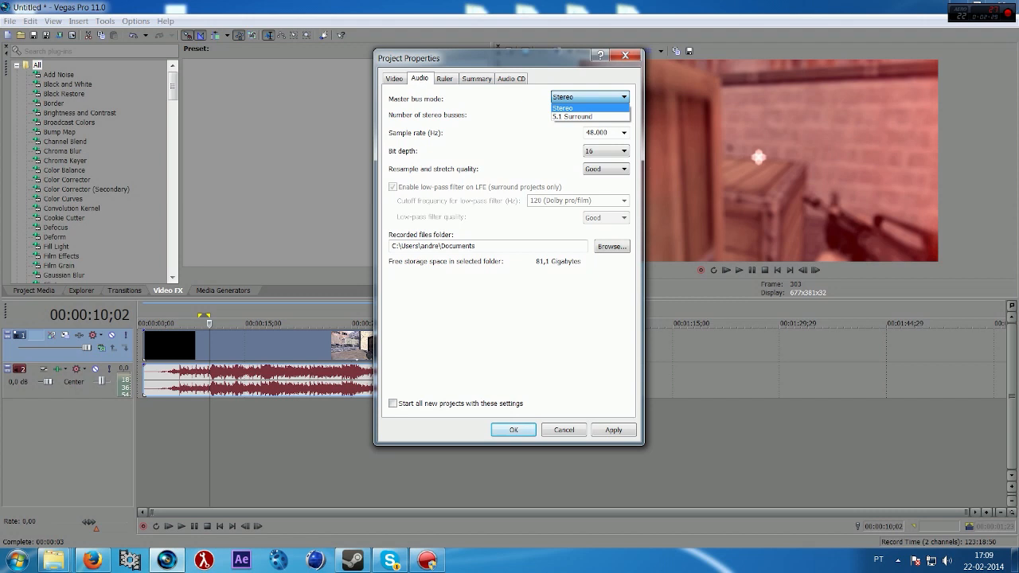
Keep the Stereo master bus and 16-bit depth, and set resample quality to Best
left_click(568, 108)
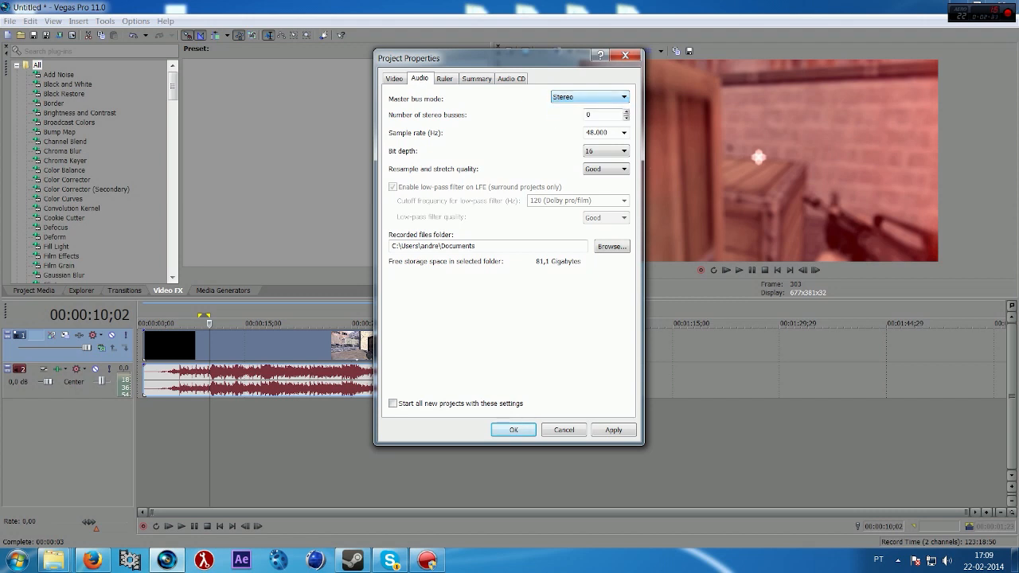
left_click(622, 151)
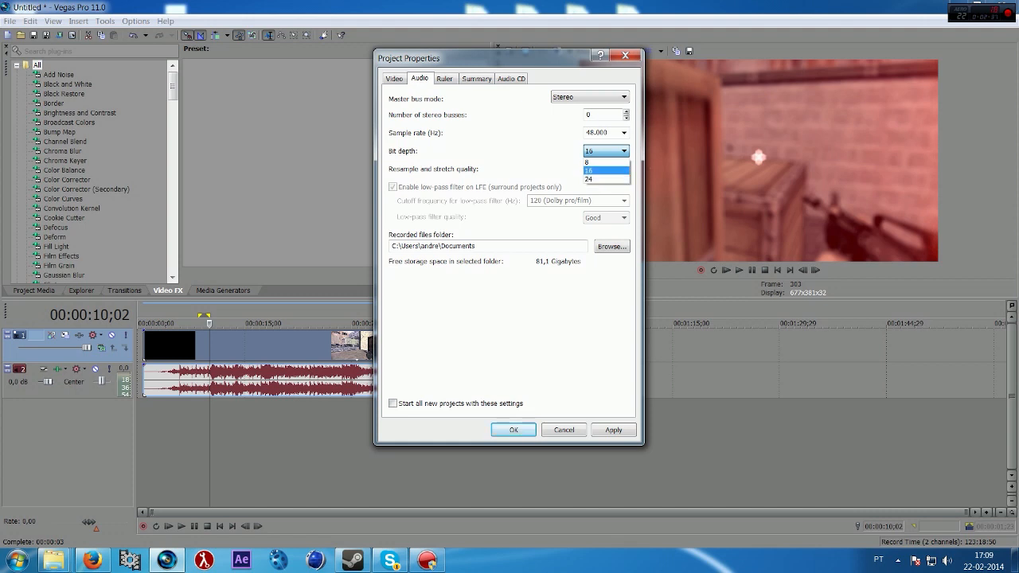
left_click(621, 168)
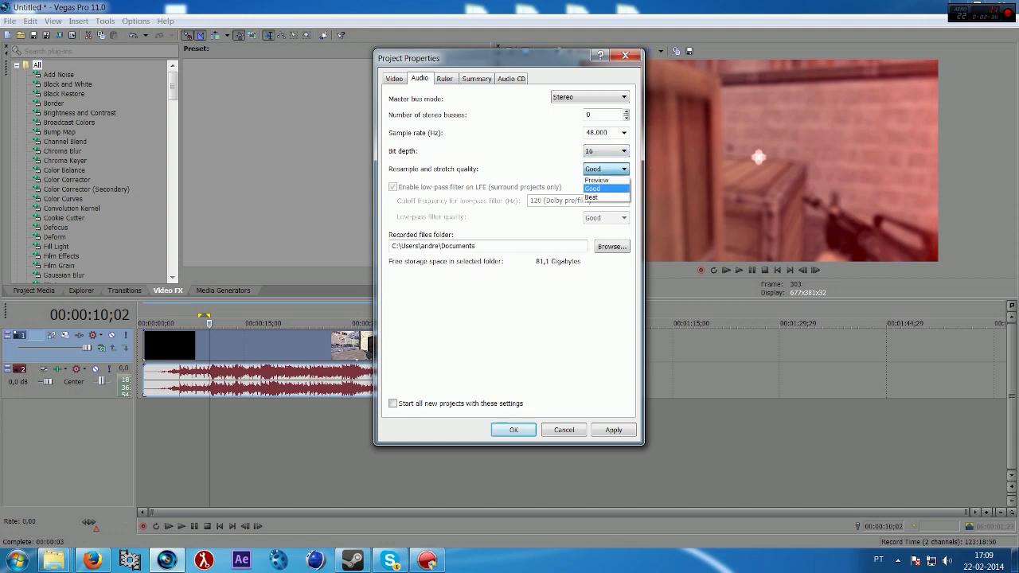
left_click(591, 198)
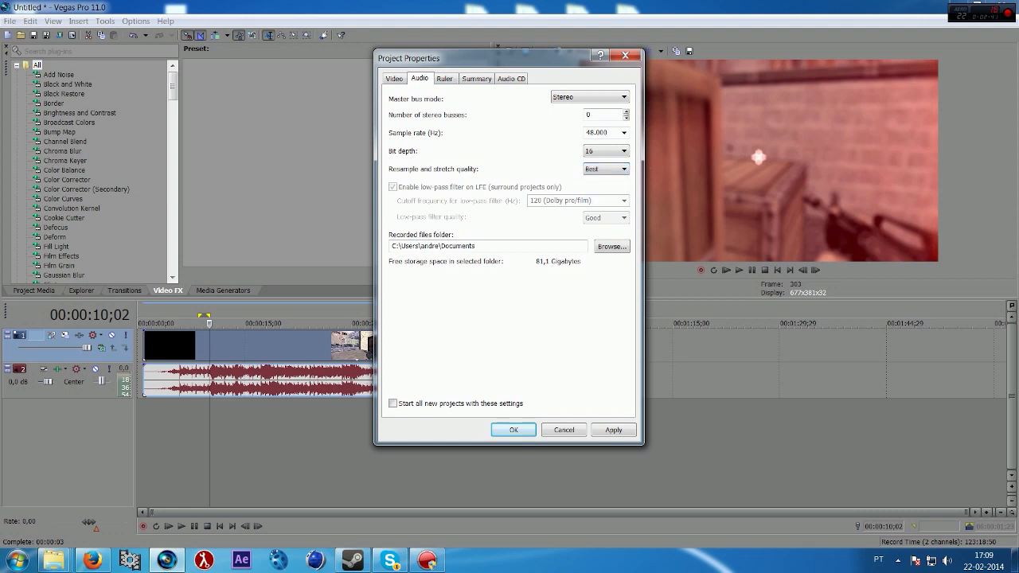
left_click(394, 78)
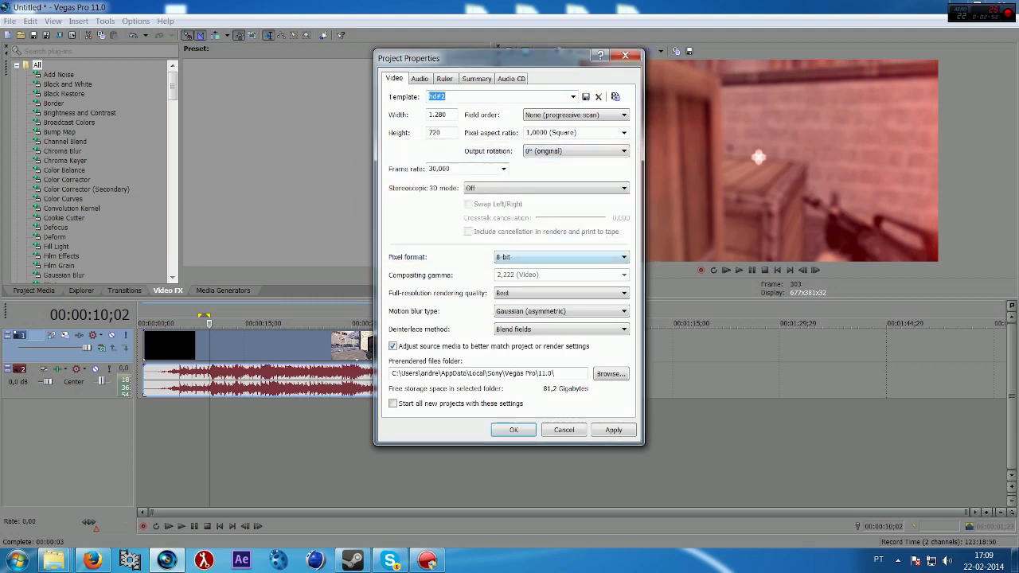
Keep hd#1 at 8-bit, apply it to all new projects, and confirm with OK
left_click(574, 96)
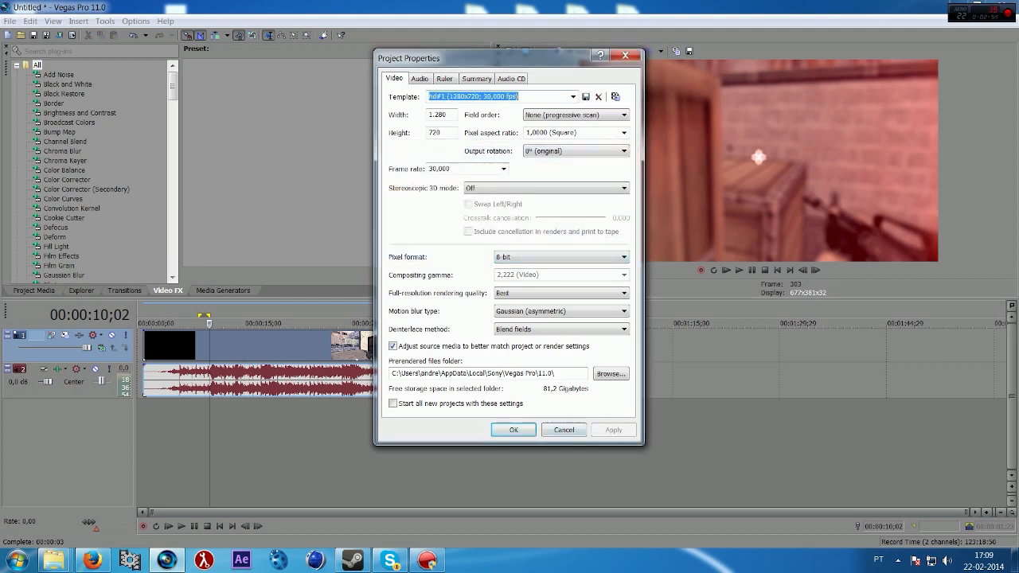
left_click(392, 403)
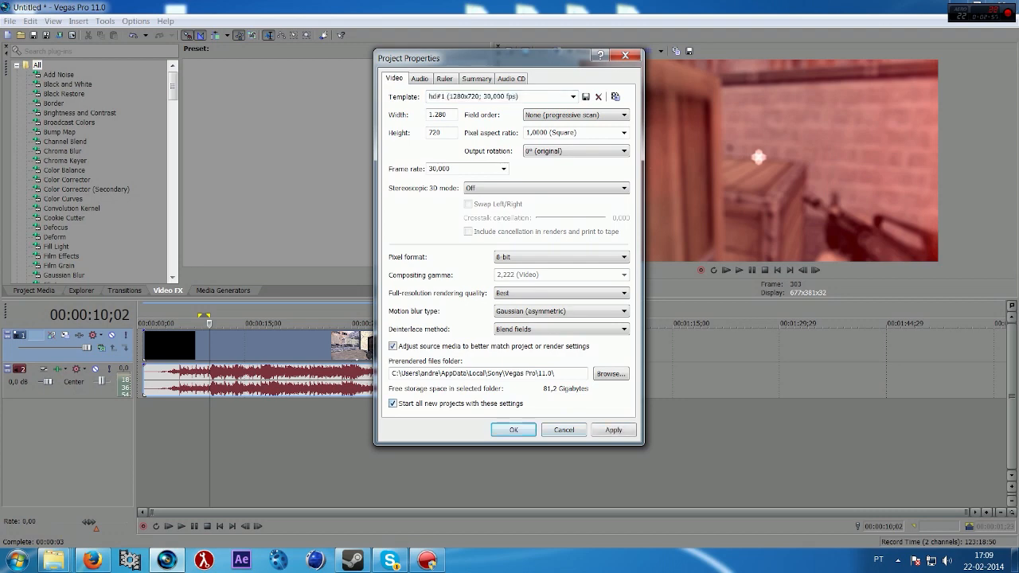
left_click(514, 429)
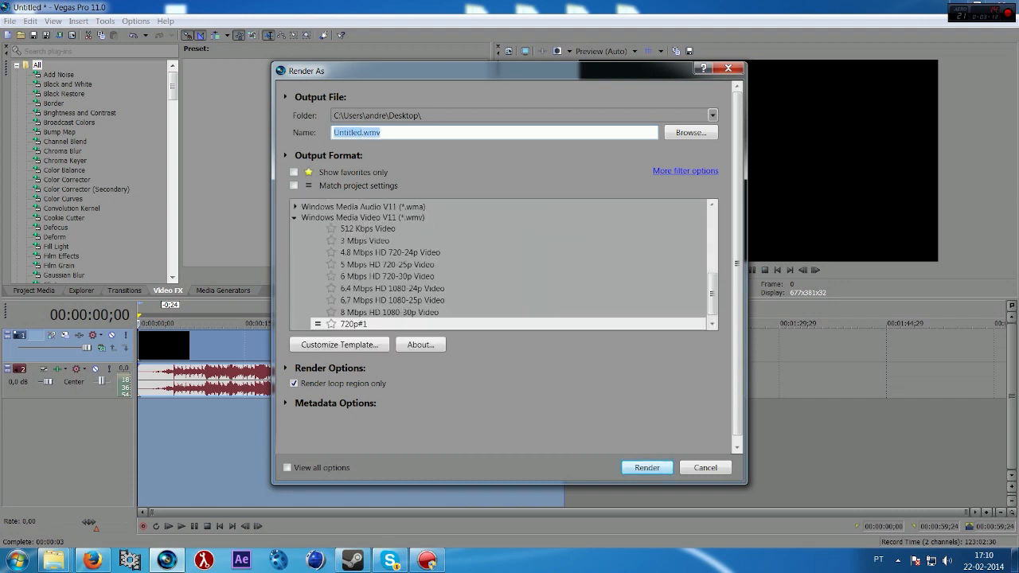
Pick the Windows Media Video V11 6 Mbps HD 720-30p template and customize it
left_click(361, 217)
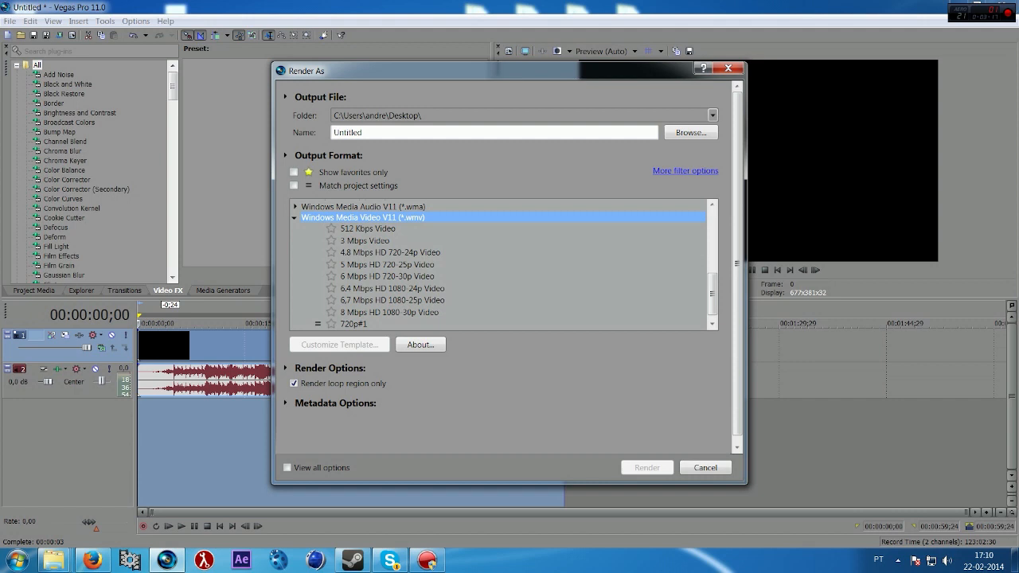
left_click(355, 325)
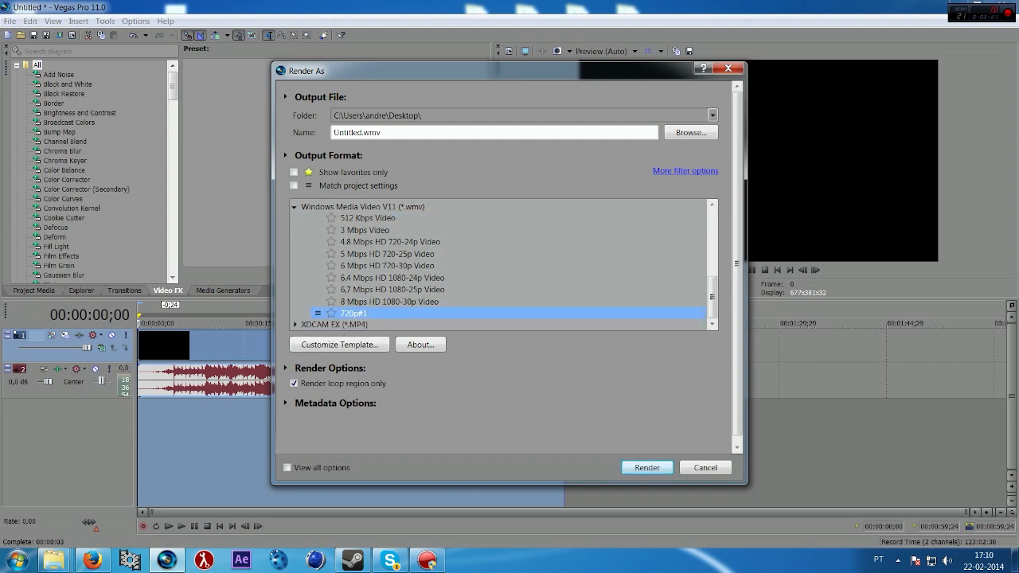
left_click(388, 265)
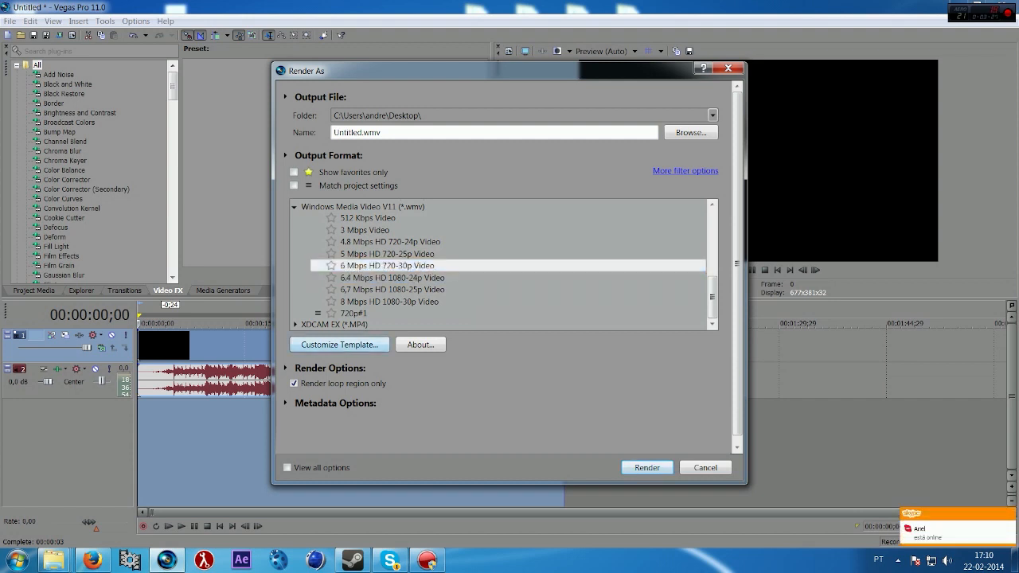
left_click(339, 343)
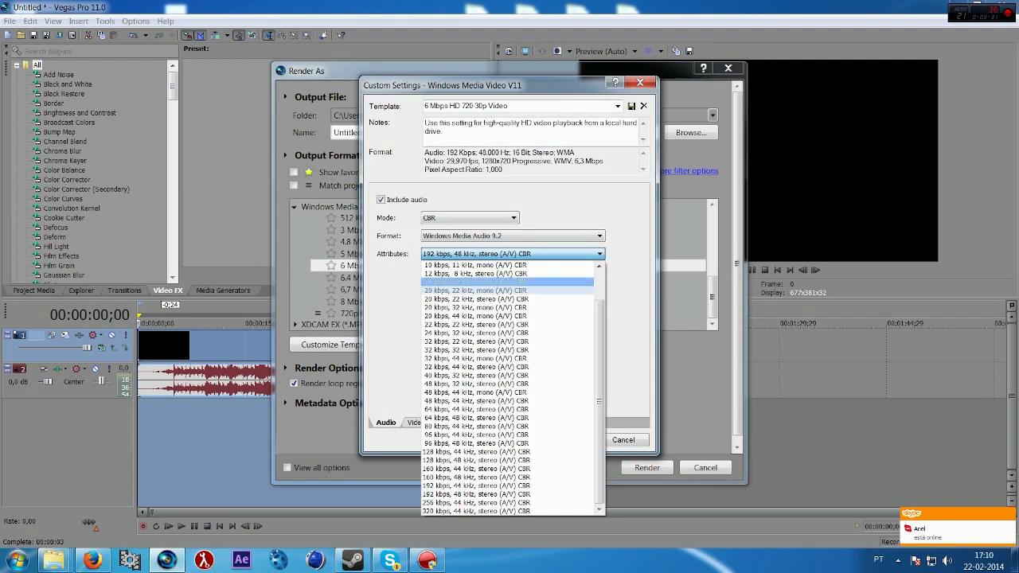
Keep 192 kbps audio; set video to Quality VBR, 1280x720, 30,000 fps
left_click(470, 494)
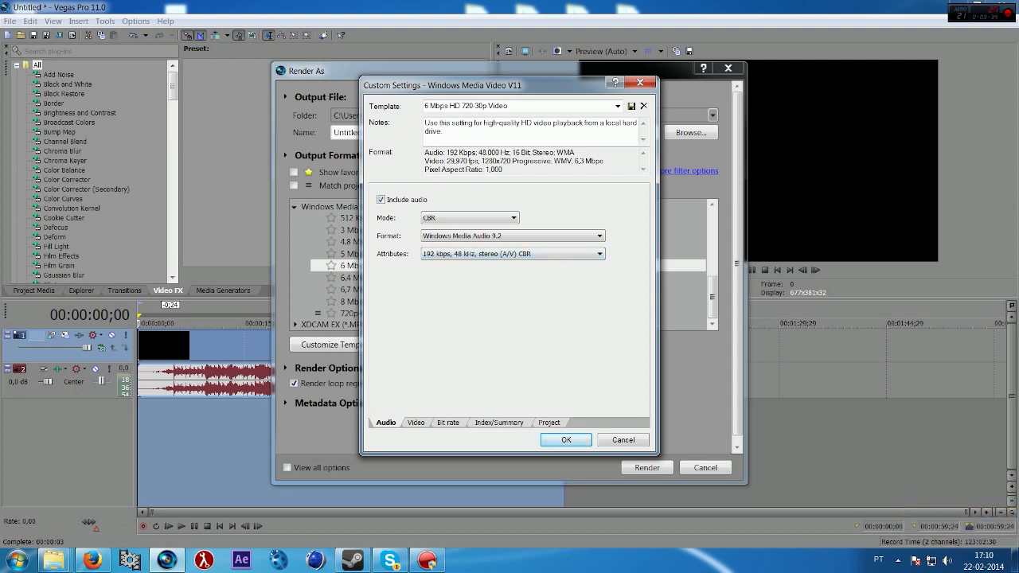
left_click(415, 422)
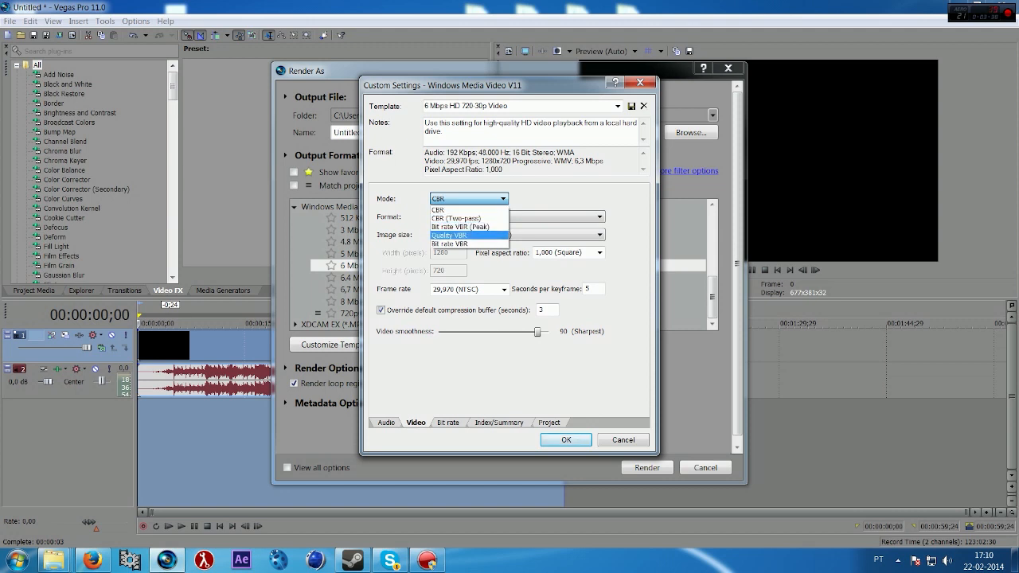
left_click(457, 234)
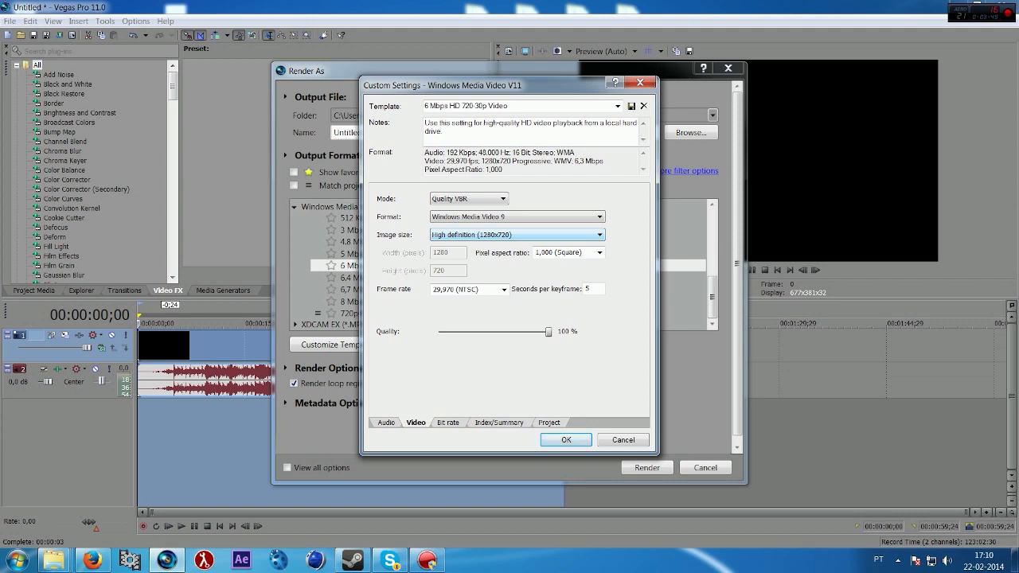
left_click(599, 234)
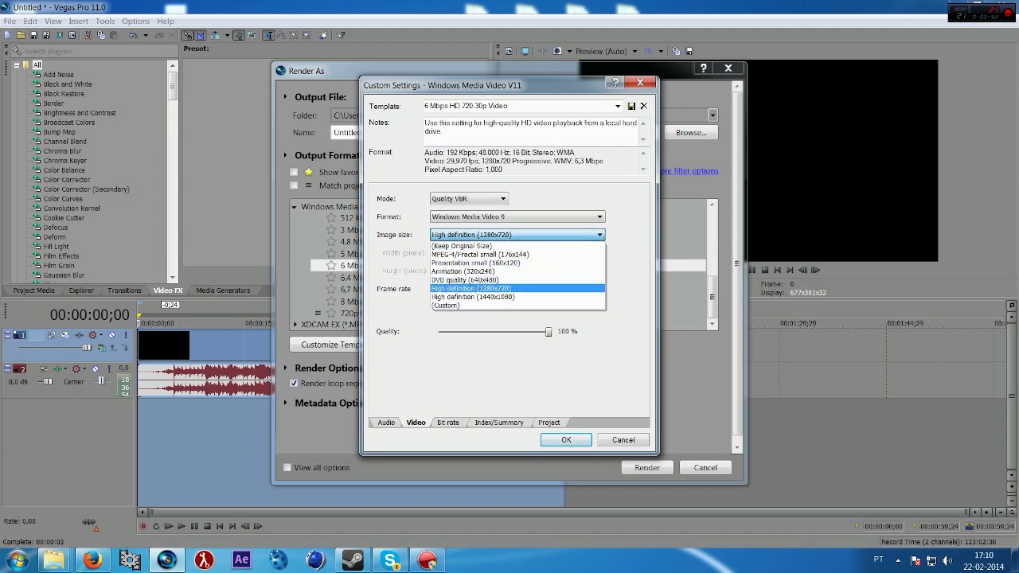
left_click(485, 288)
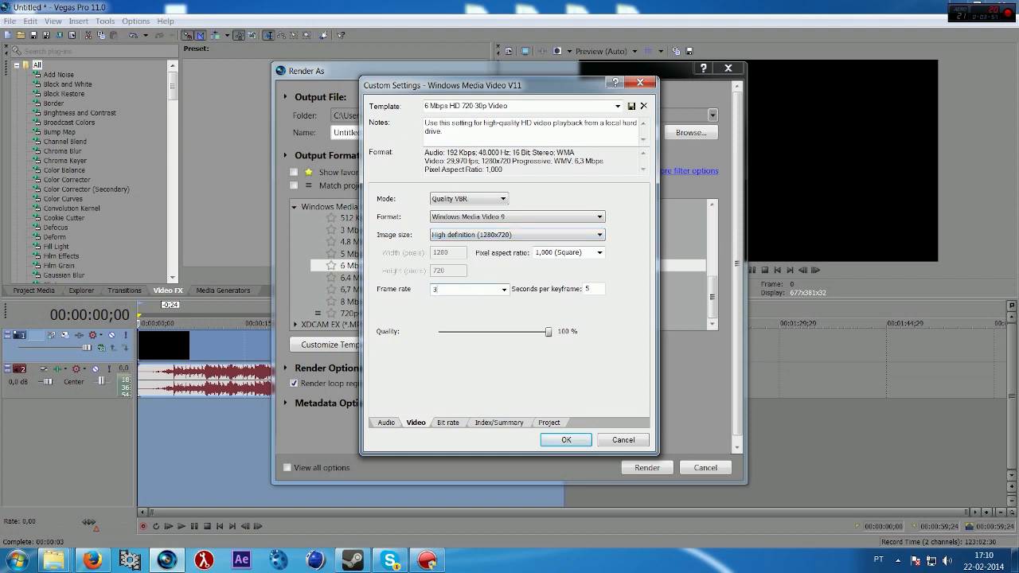
type("30,000")
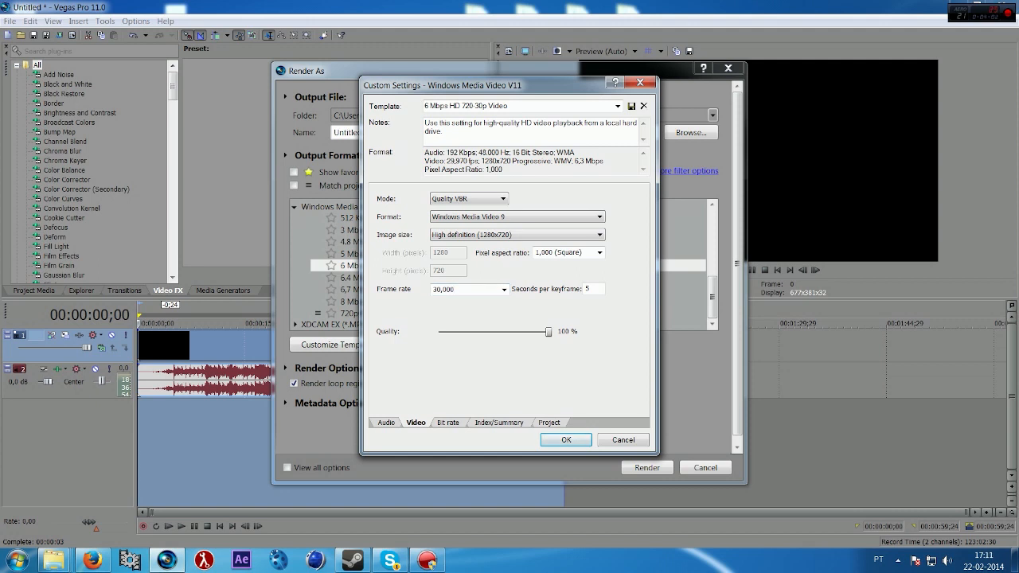
Review the Bit rate and Index/Summary tabs and set video rendering quality to Best
left_click(448, 422)
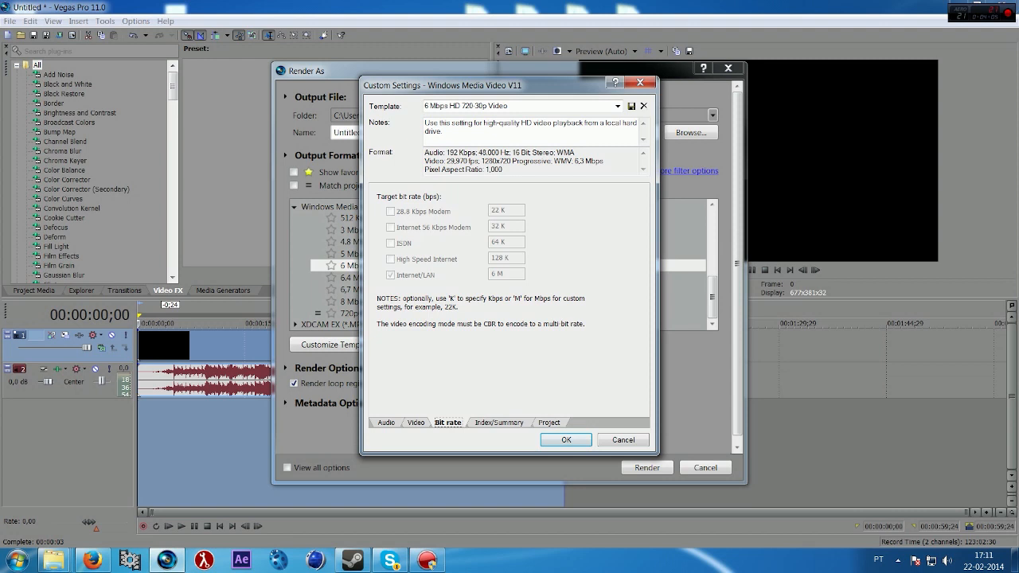
left_click(499, 422)
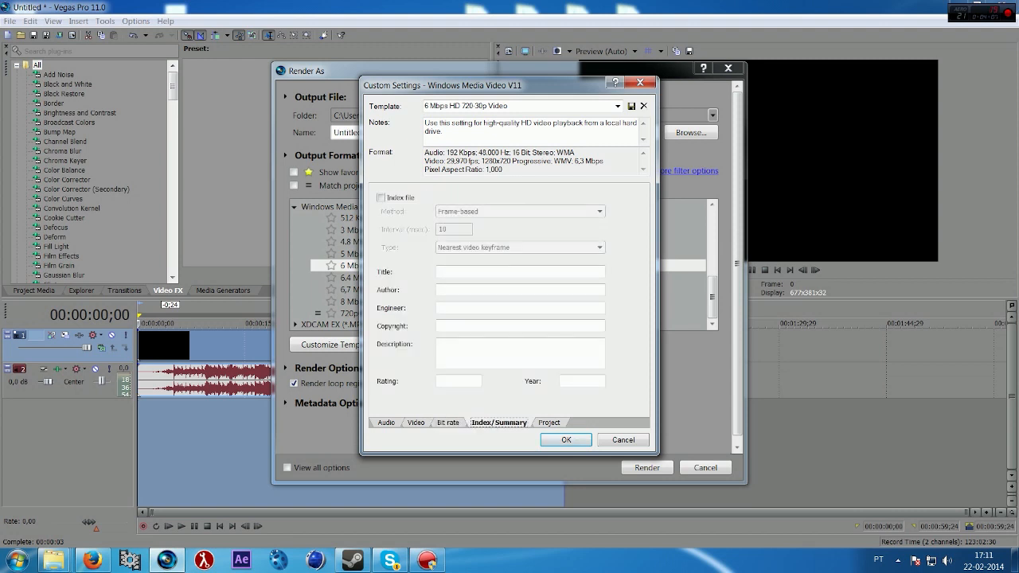
left_click(549, 422)
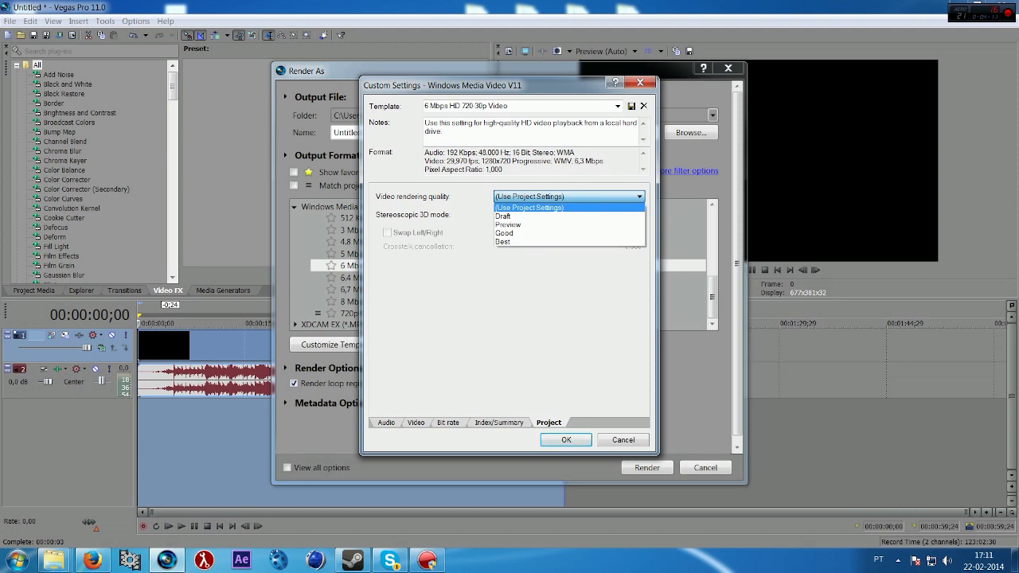
left_click(503, 241)
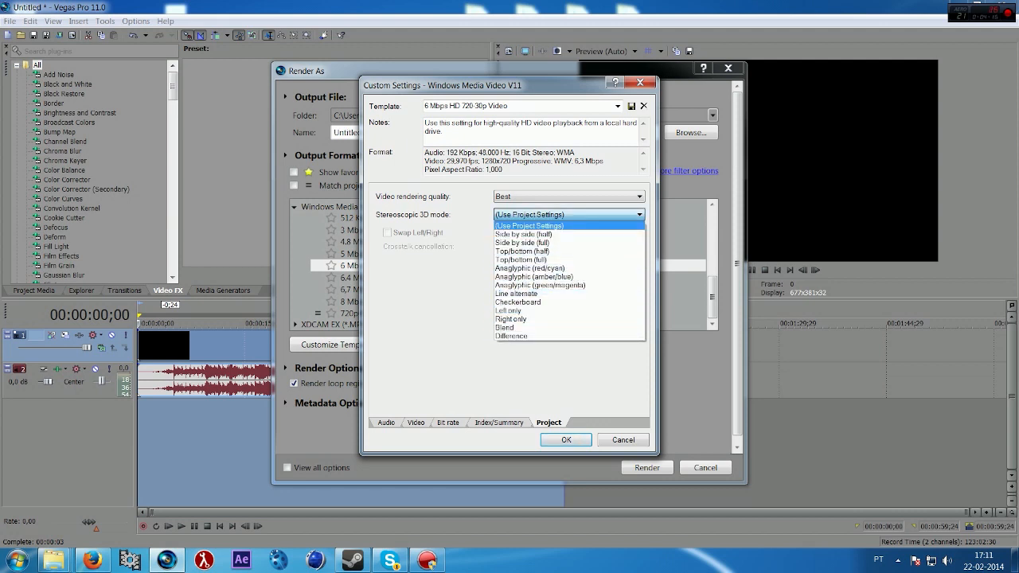
Name the custom render template 'HD#'
left_click(529, 225)
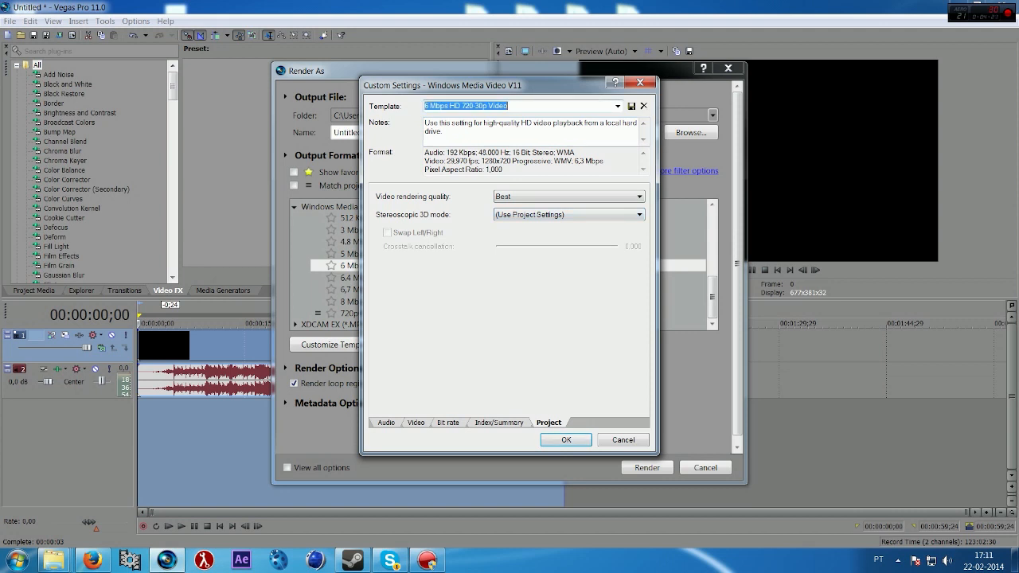
type("HD")
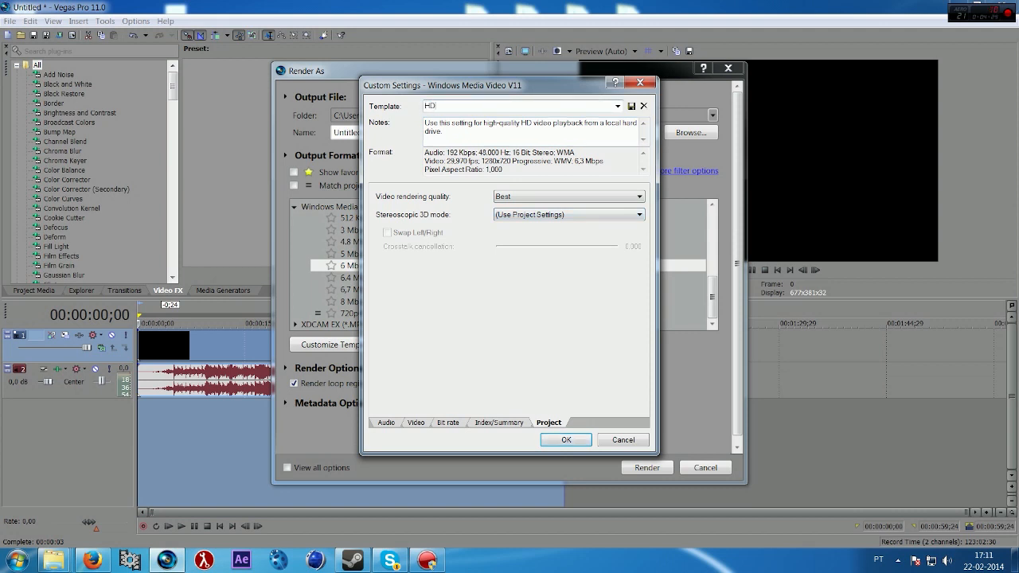
type("#")
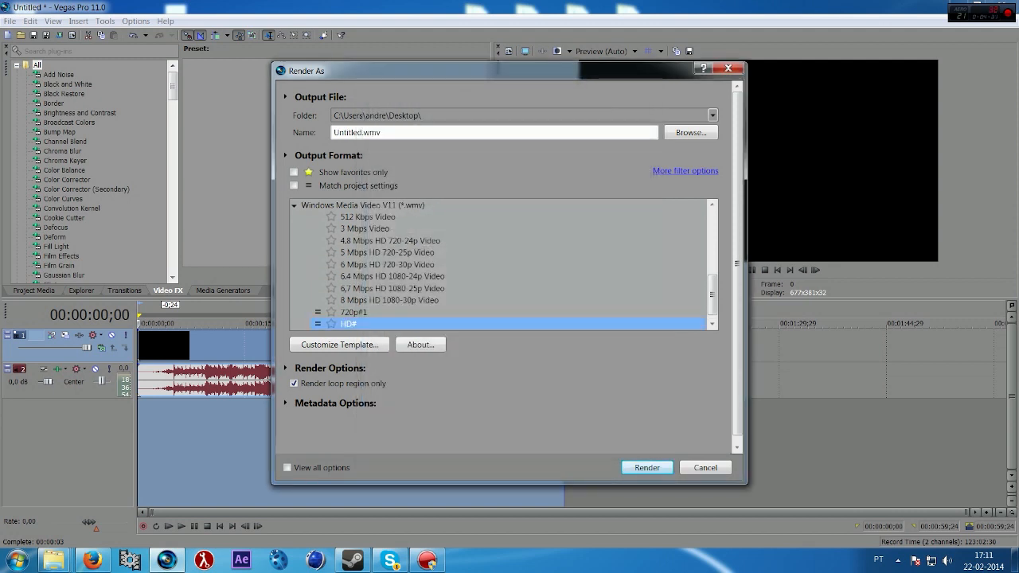
Accept Untitled.wmv as the output file and render with the HD# template
left_click(690, 132)
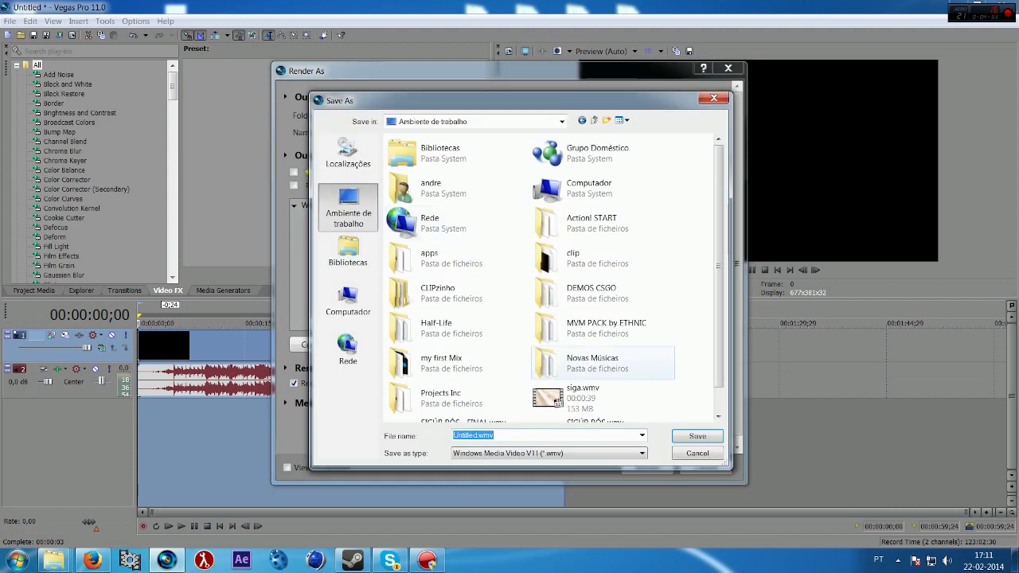
left_click(696, 436)
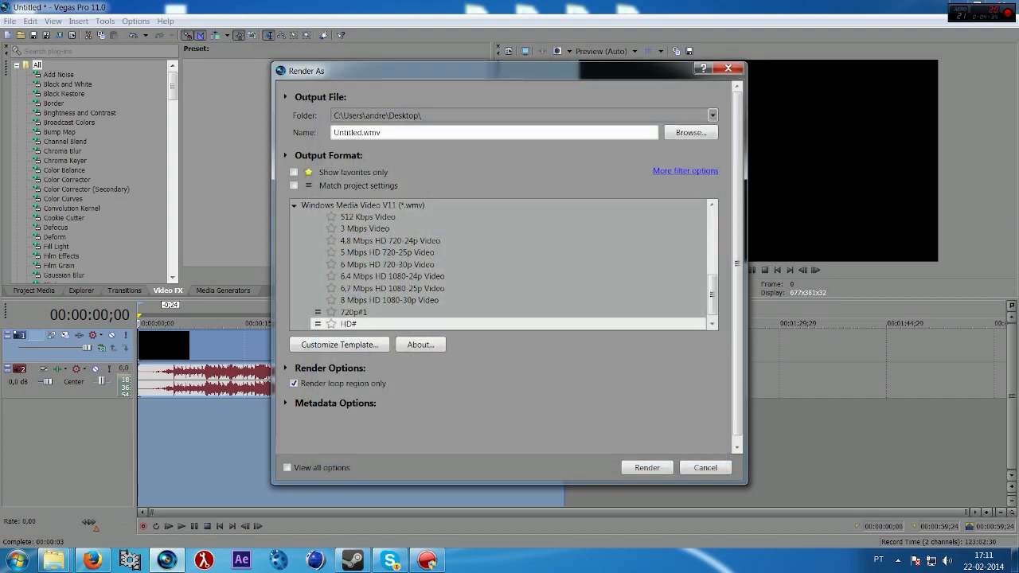
left_click(646, 467)
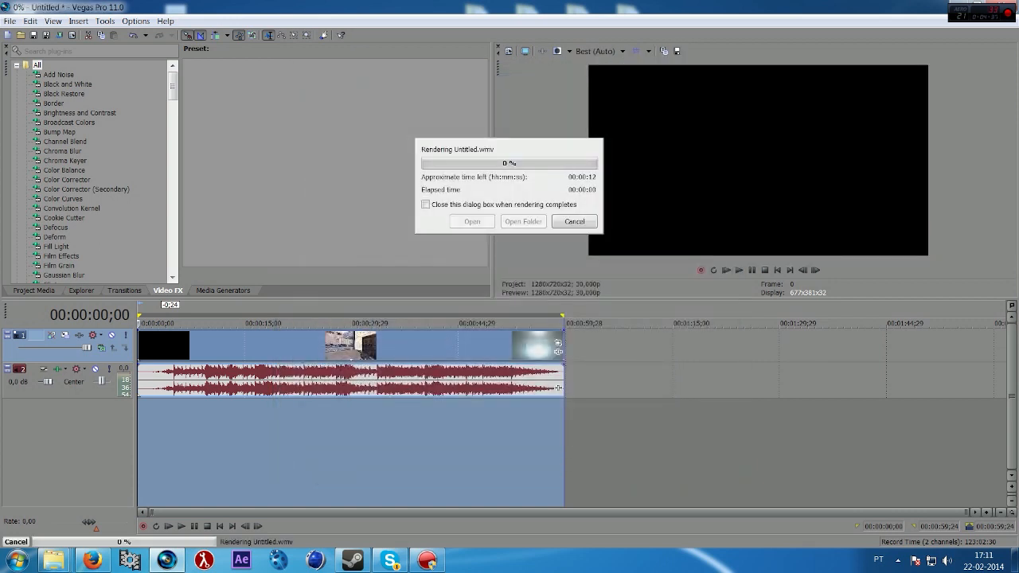